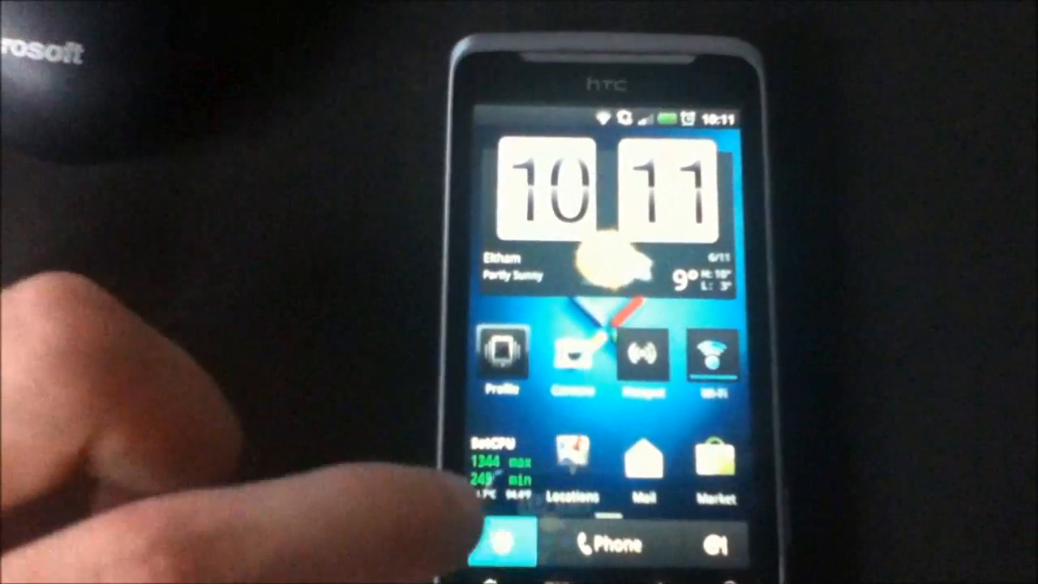
Open the phone's app drawer and launch the VISIONary rooting app.
left_click(500, 542)
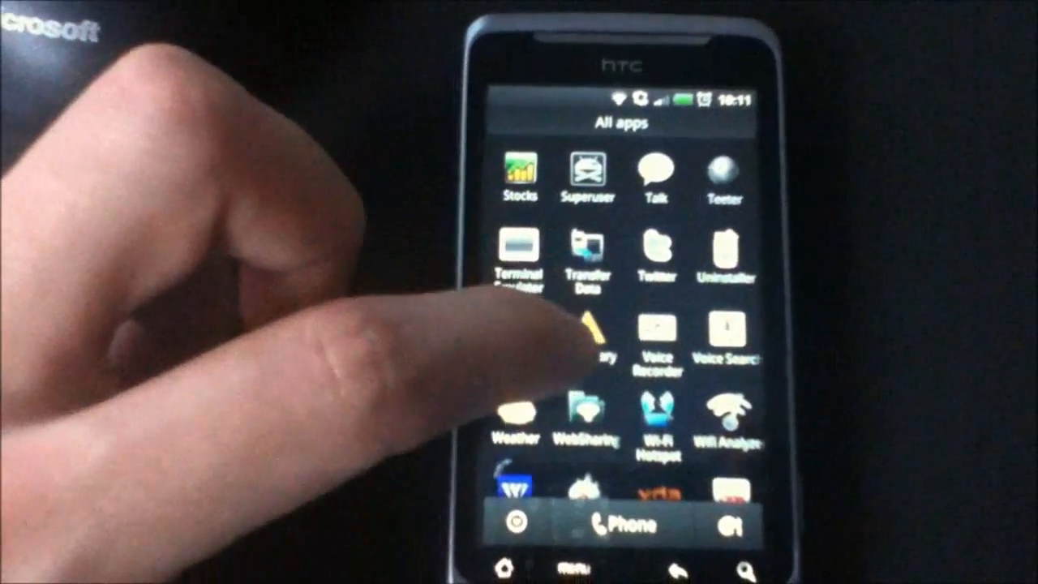
left_click(588, 340)
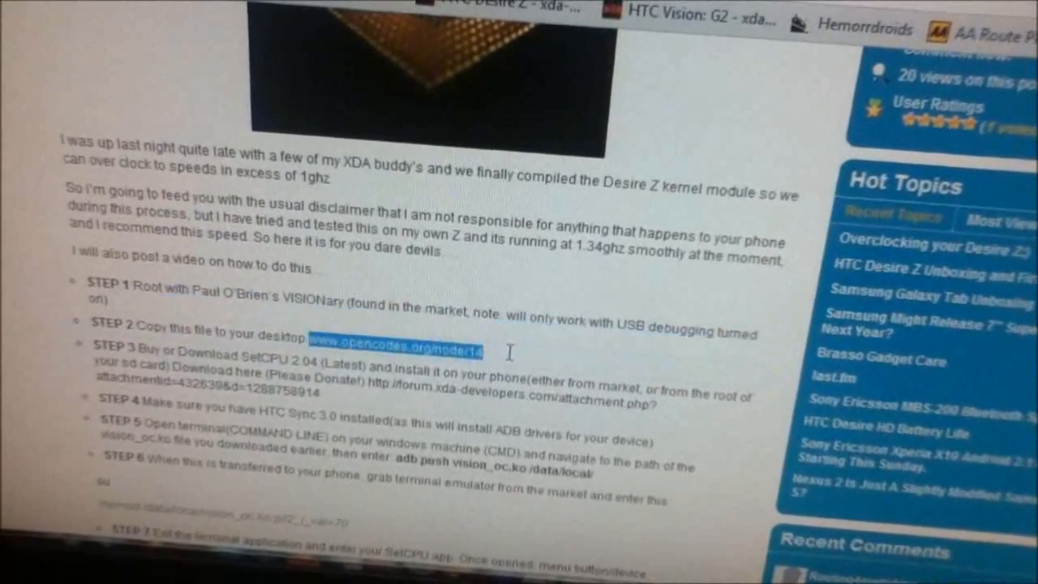
Follow the Step 2 opencodes.org/node/14 link to download the overclocking module.
right_click(393, 350)
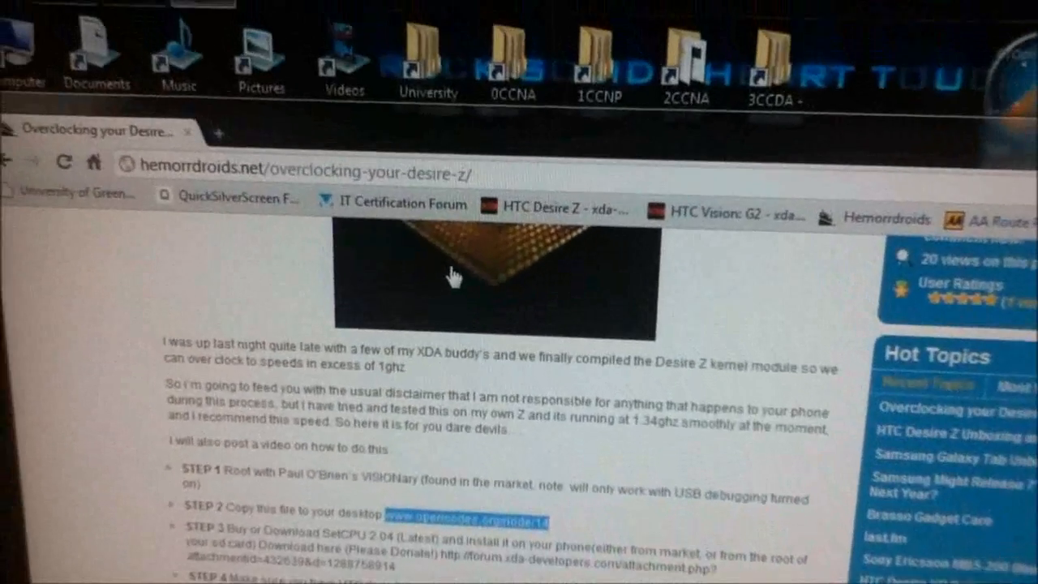
left_click(217, 132)
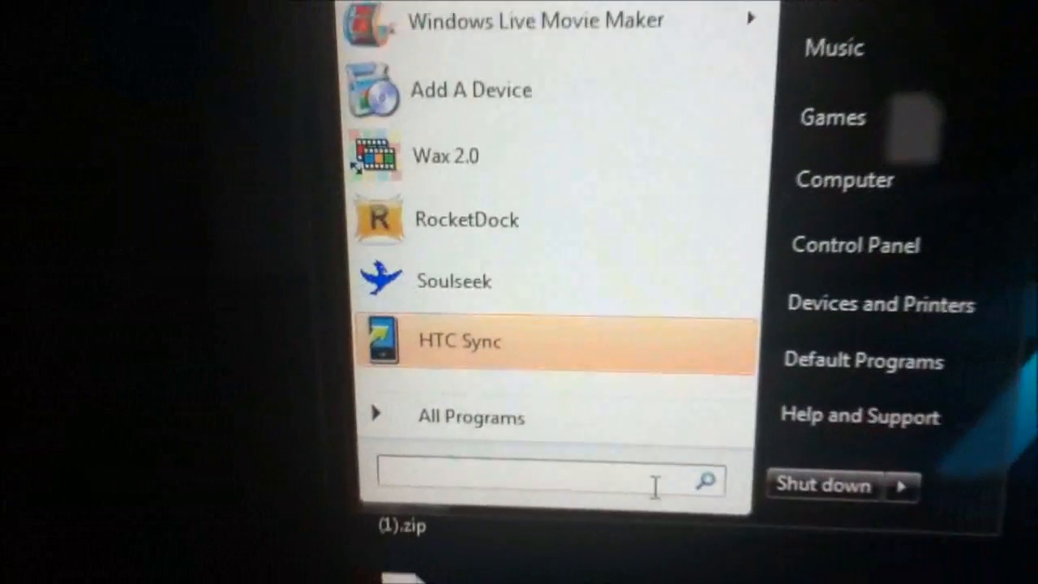
Launch Command Prompt by searching 'cmd' from the Start menu.
type("cmd")
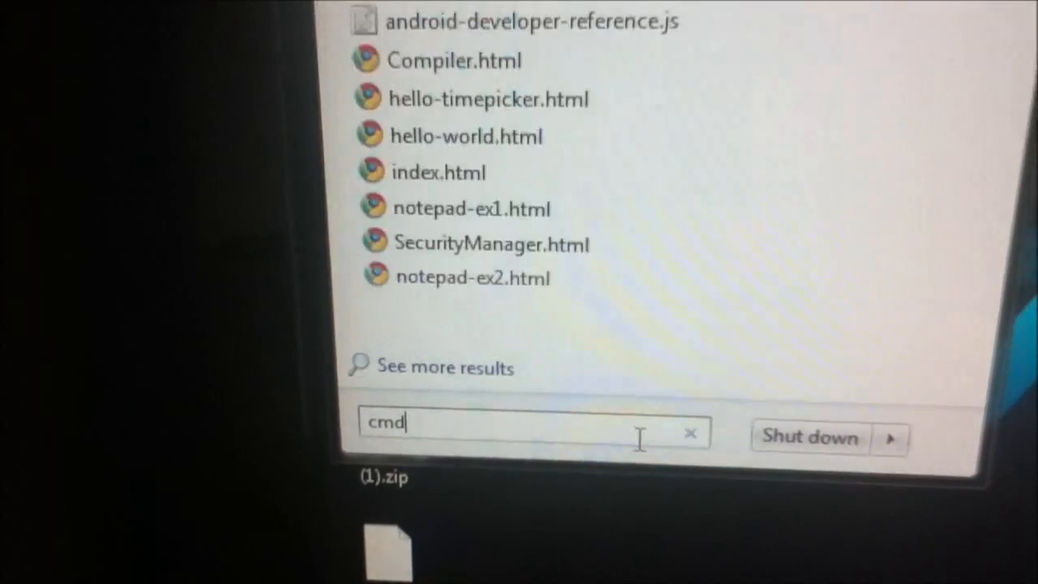
key("enter")
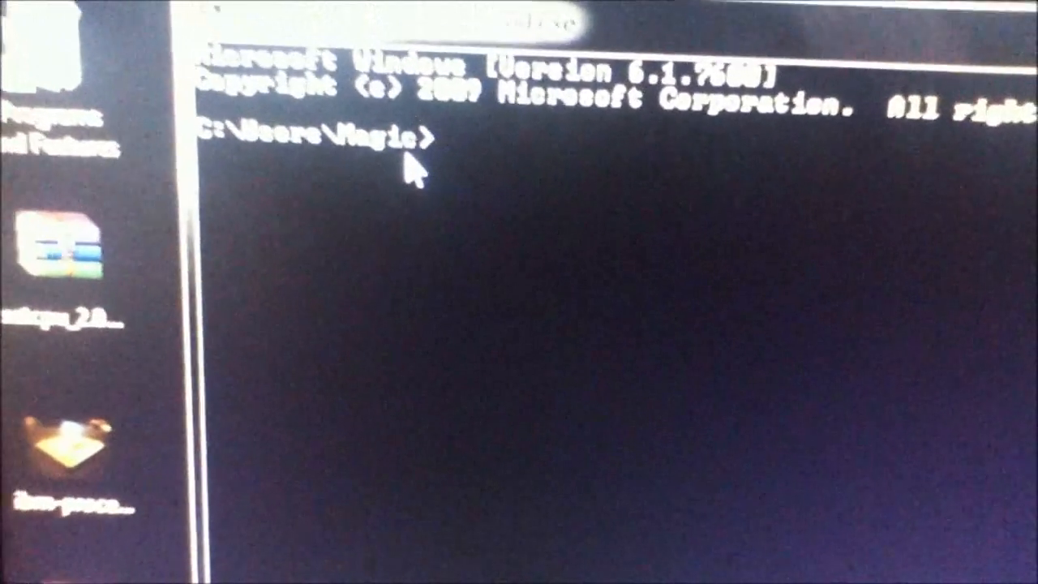
Type 'adb push vision_oc.ko /data/local/' at the command prompt.
type("n")
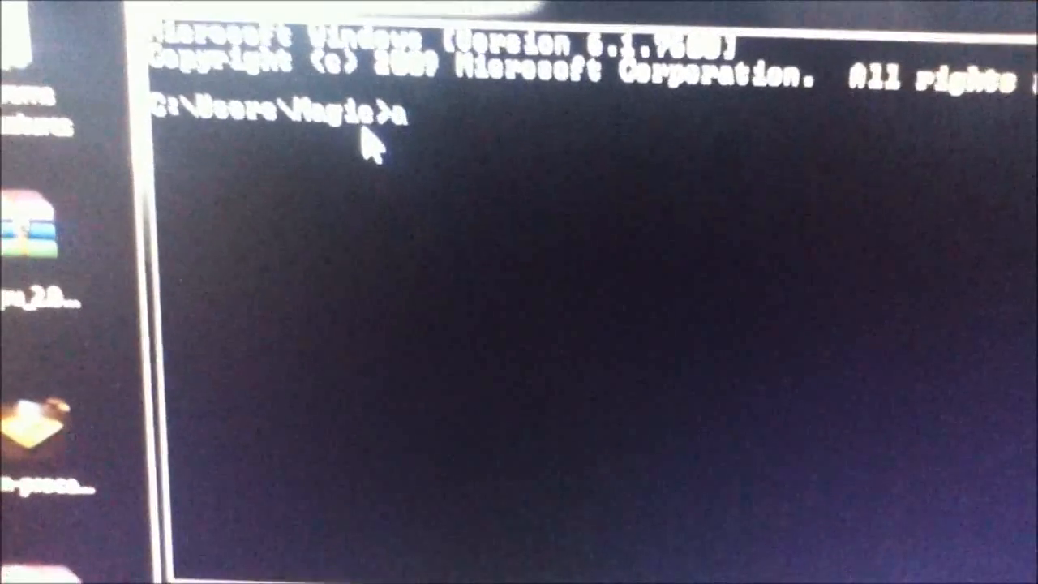
type("adb")
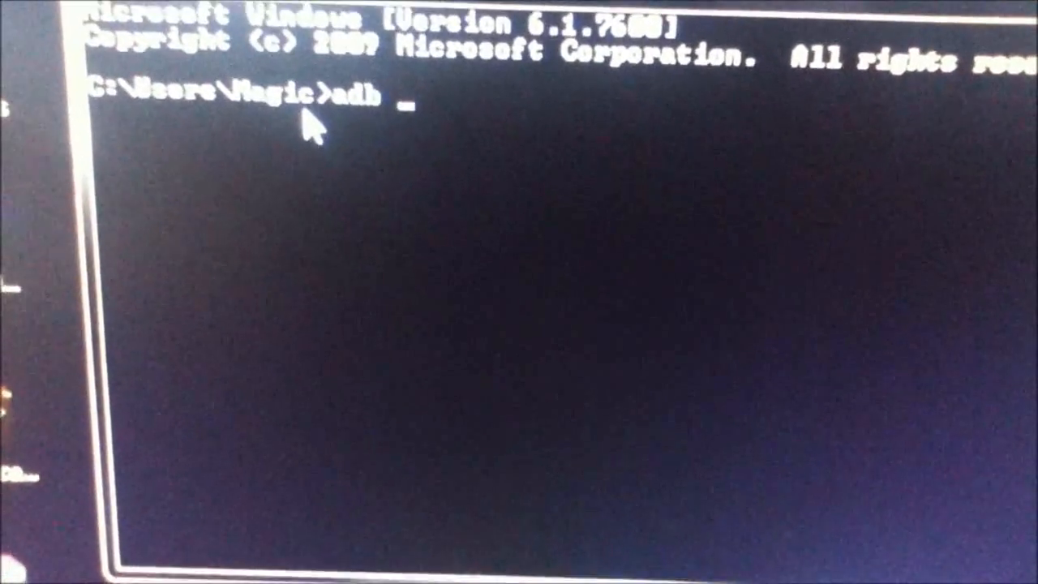
type("push vision")
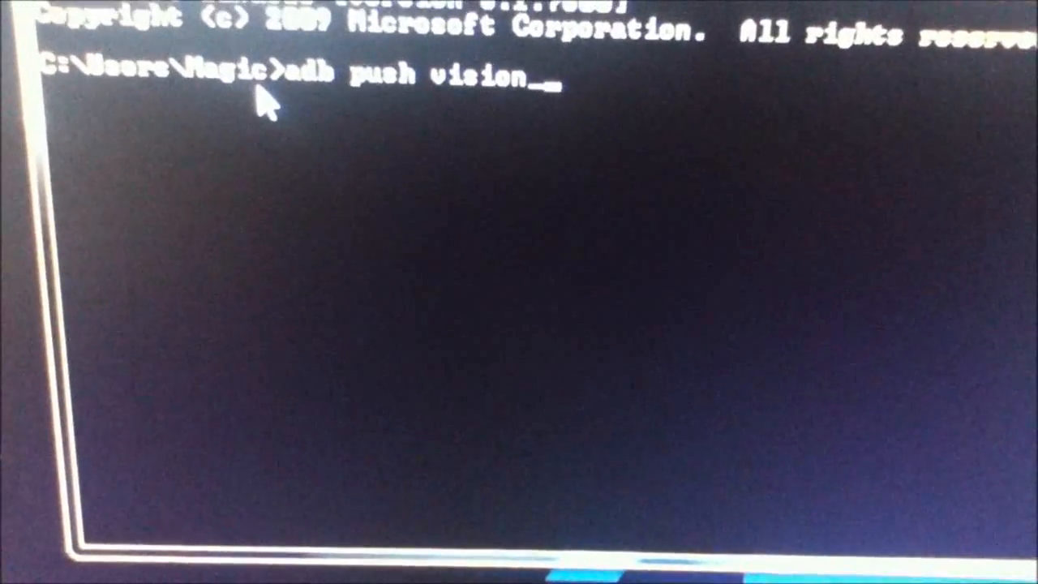
type("_sc")
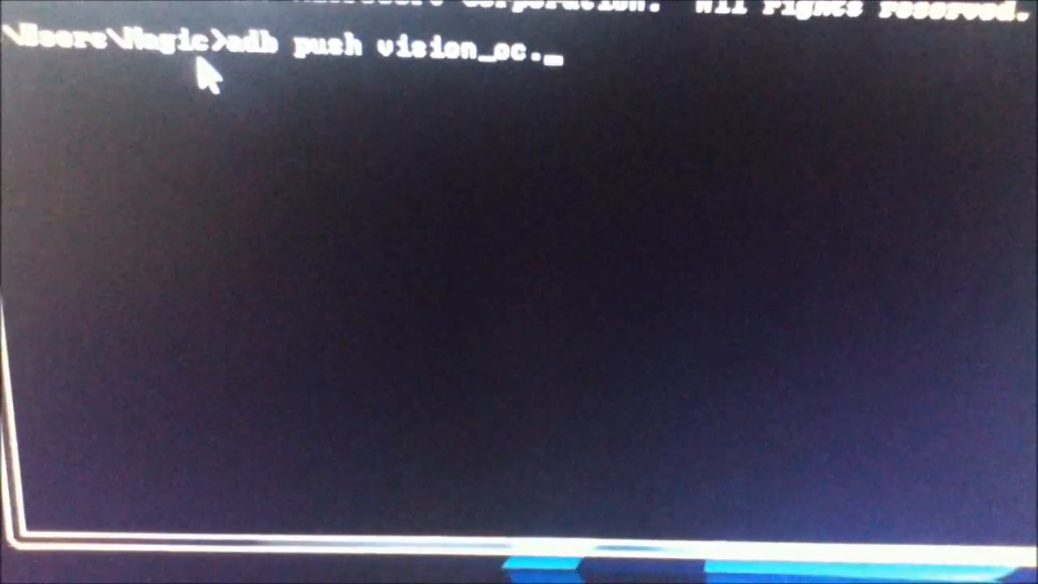
type("ko")
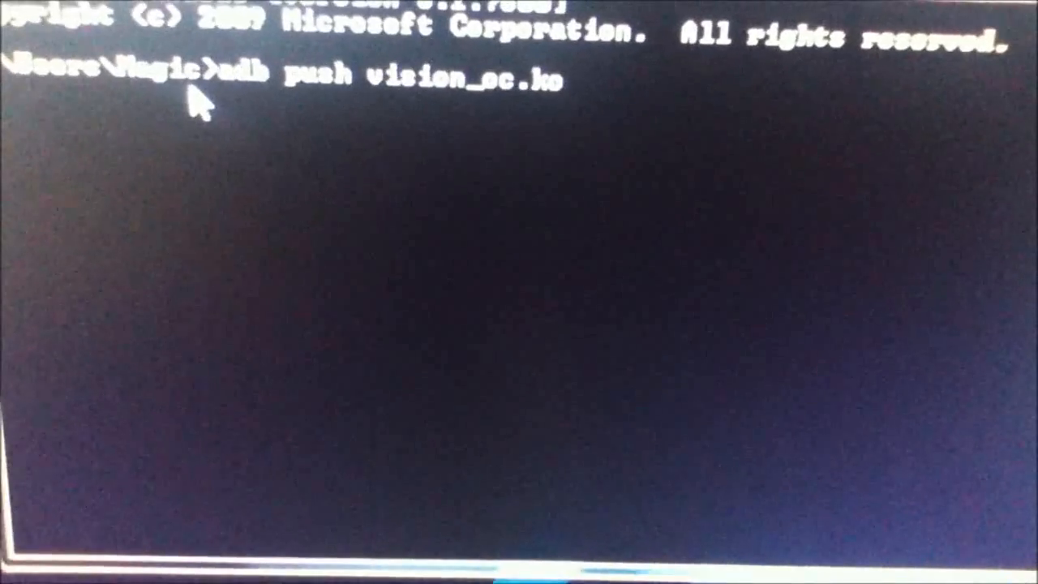
type("/")
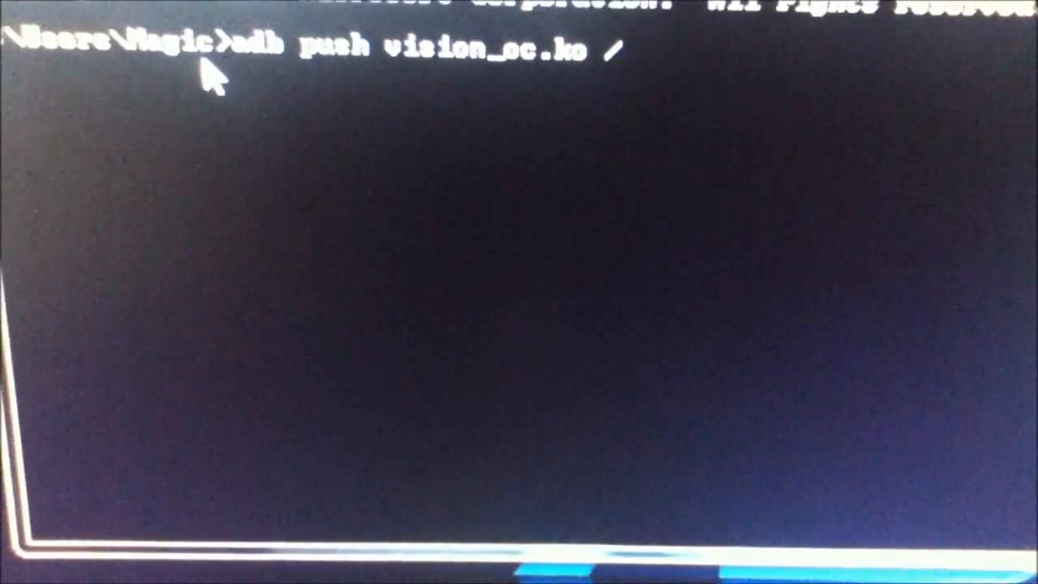
type("data/local/")
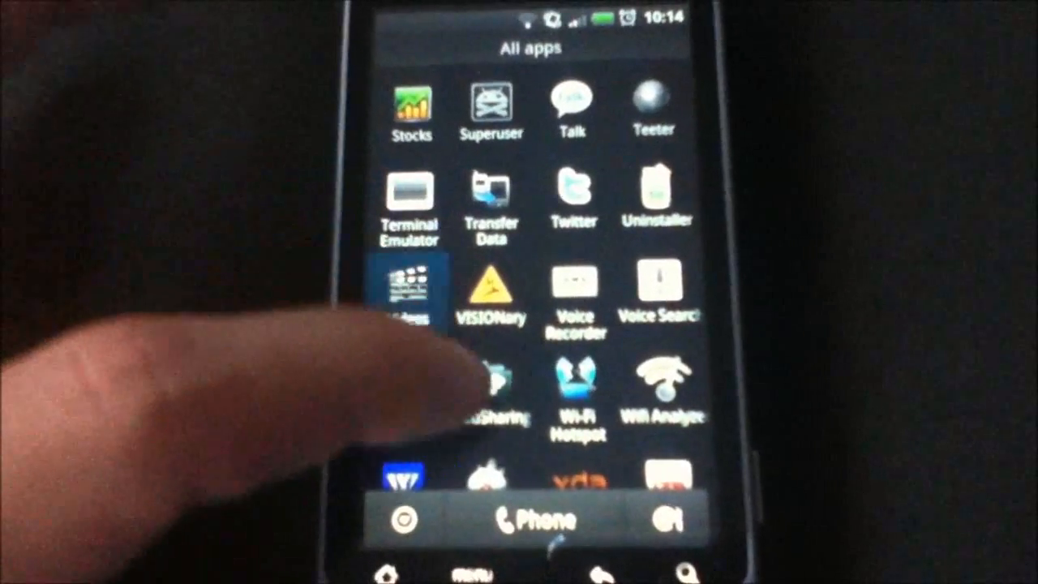
Scroll down the phone's app list to find Terminal Emulator.
scroll("down", 3)
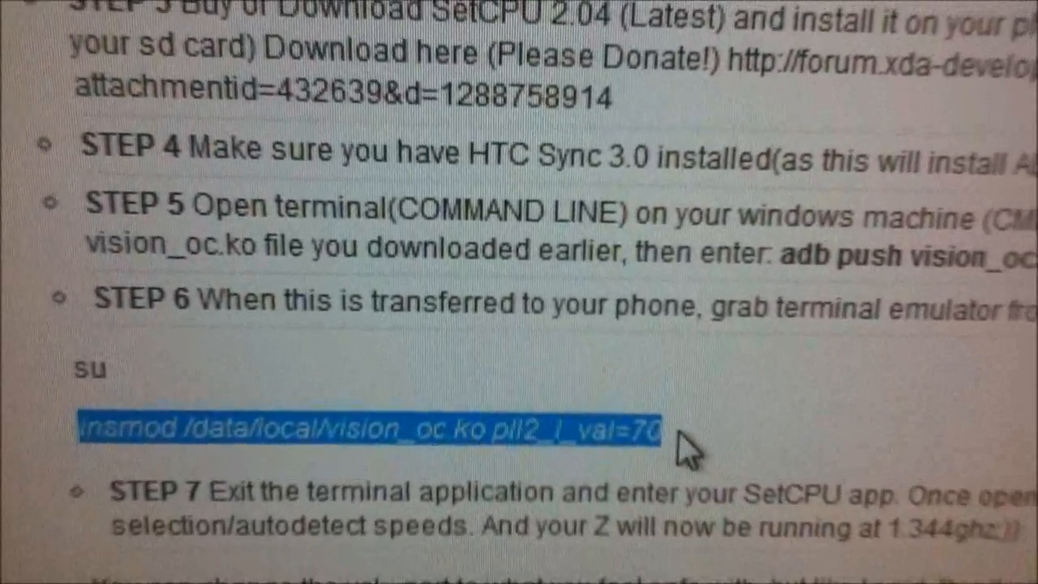
Scroll the Chrome guide to Step 6's su and insmod commands.
scroll("down", 3)
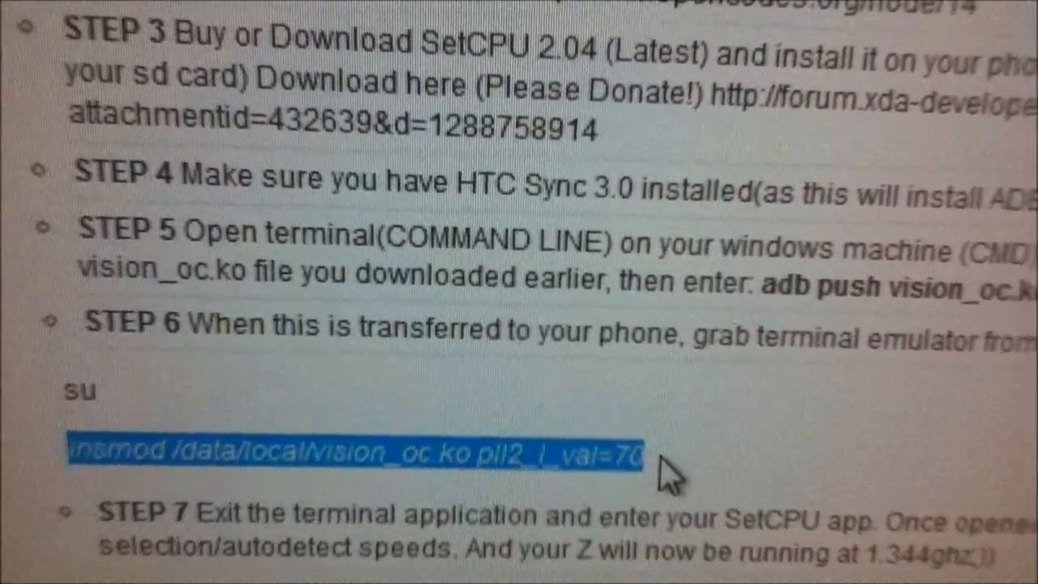